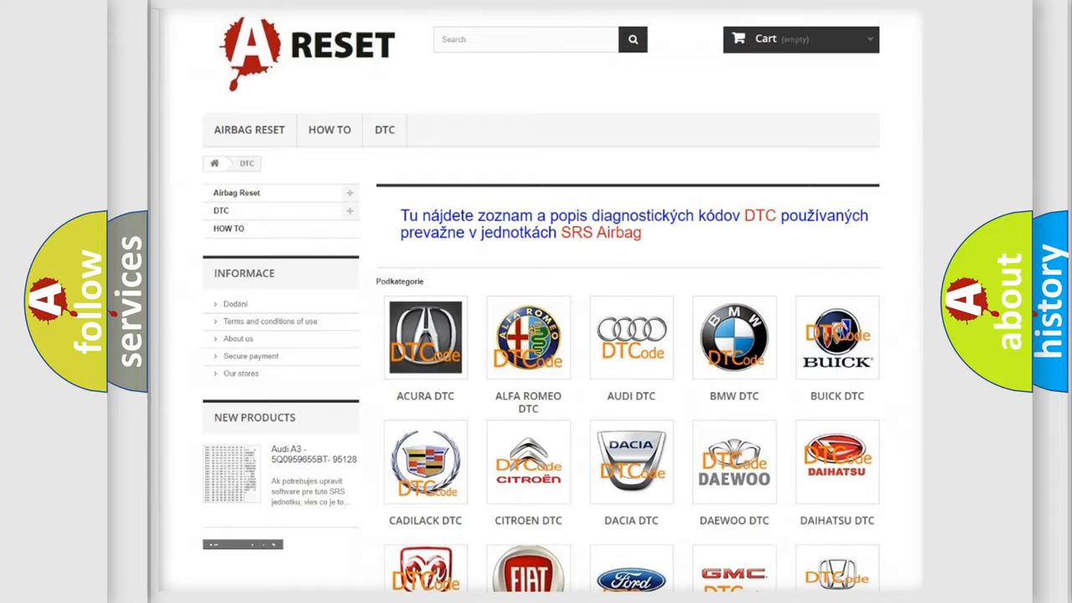
# Navigate to the Jeep DTC page and review its grid of diagnostic trouble codes.
pyautogui.scroll(-3)
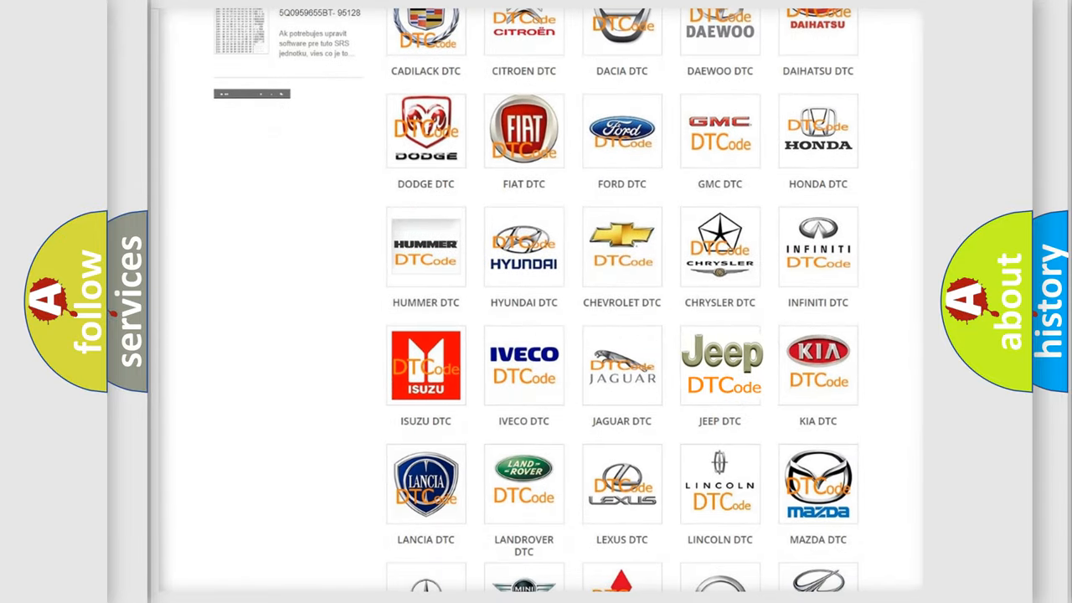
pyautogui.click(720, 365)
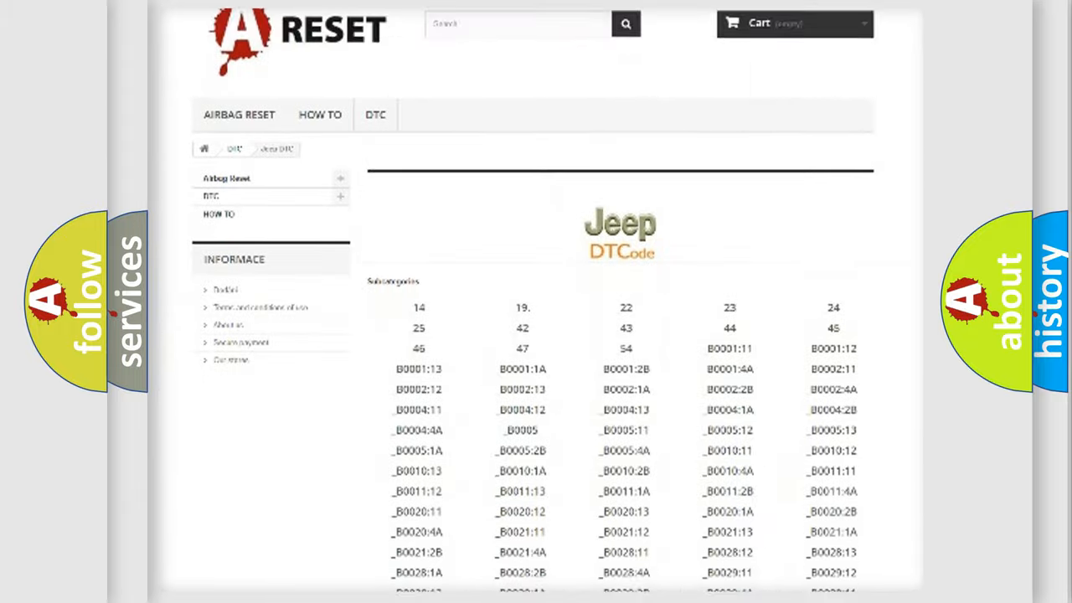
pyautogui.scroll(-3)
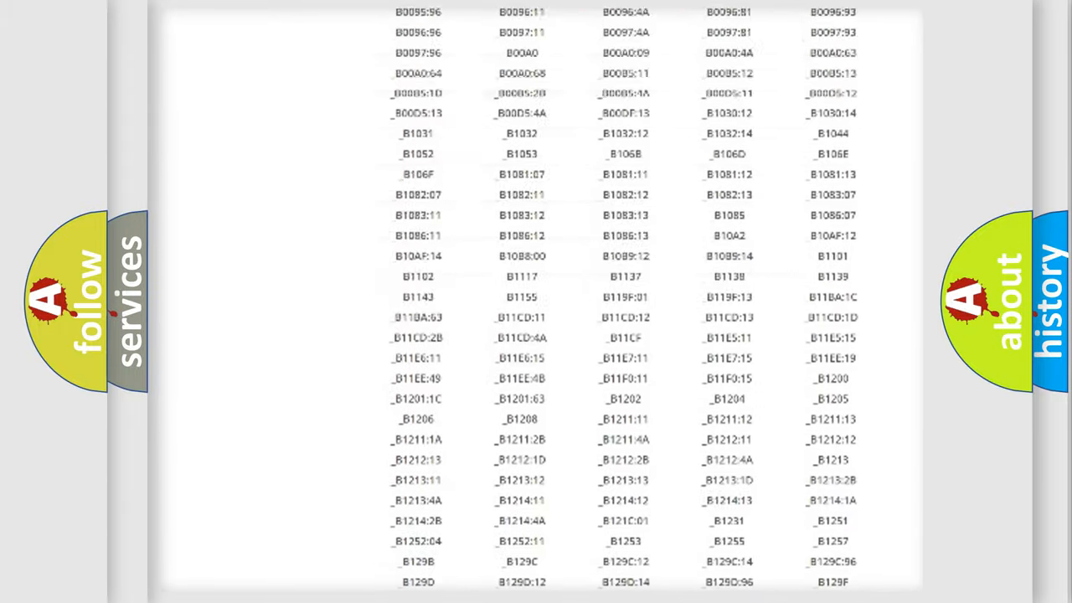
pyautogui.scroll(3)
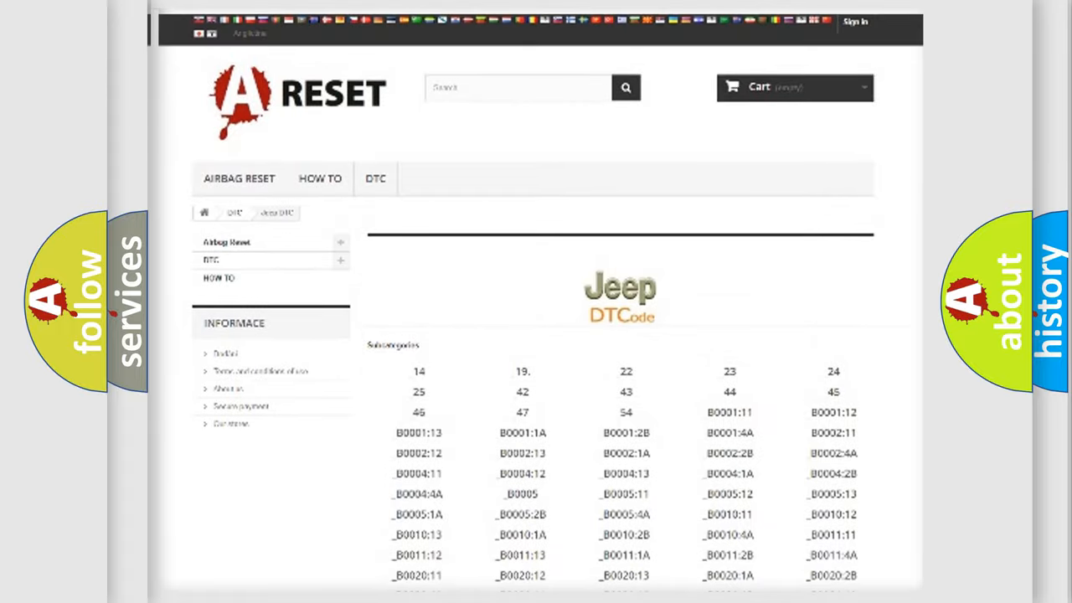